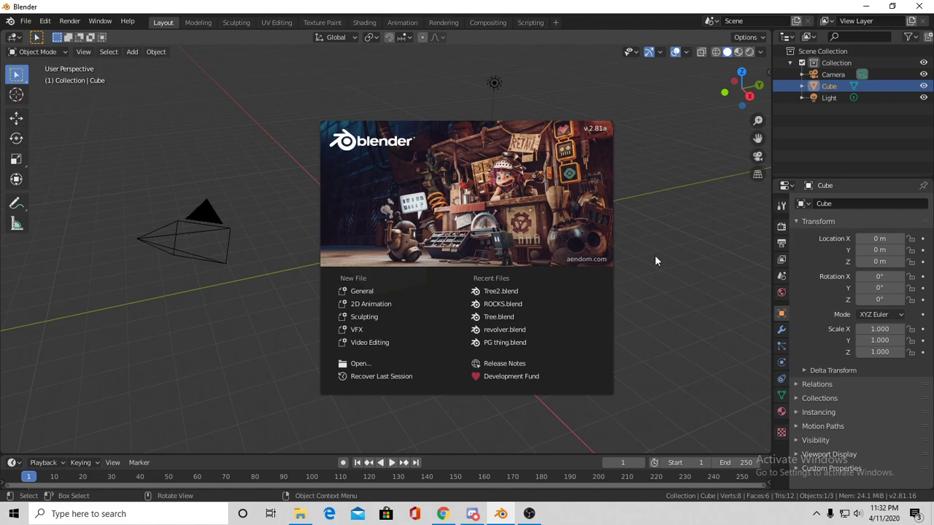
mouse_move(766, 291)
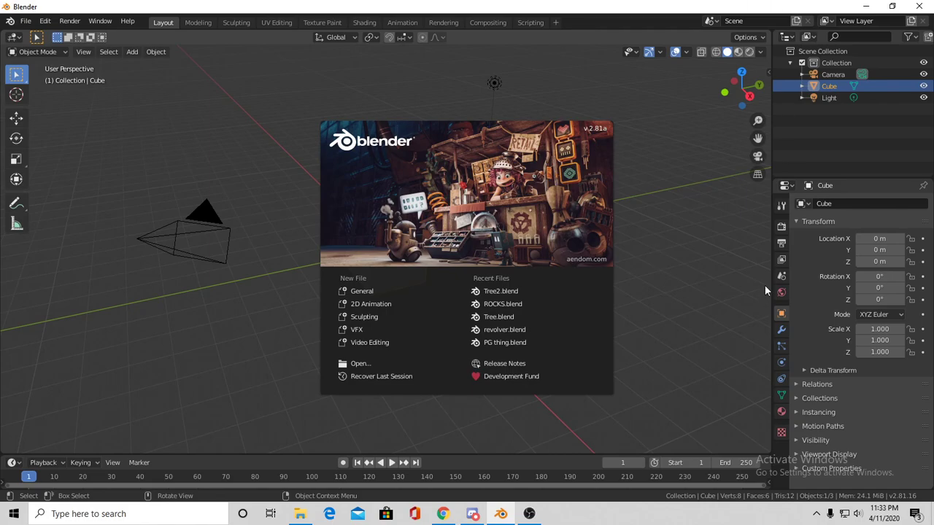
mouse_move(761, 291)
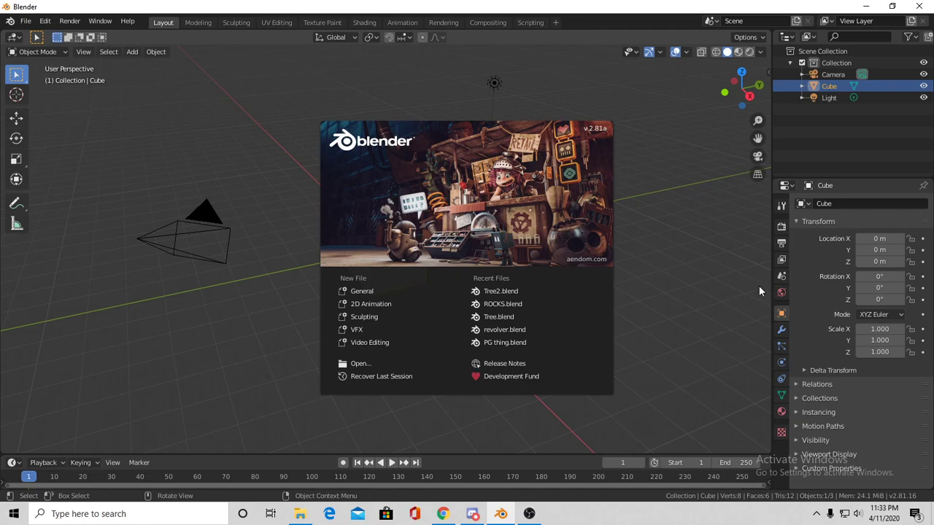
- Dismiss the splash screen to reveal the default cube scene
click(761, 290)
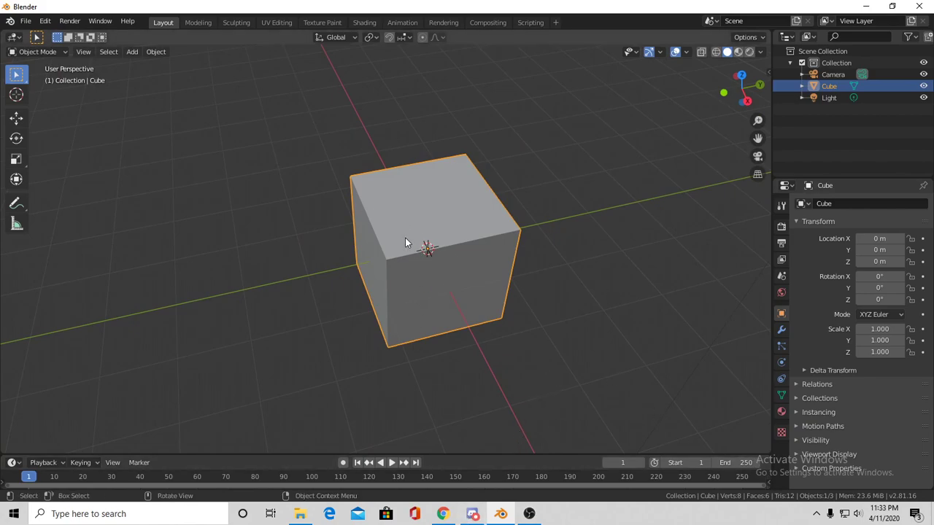
- Switch the default cube into Edit Mode to work on its vertices
key(Tab)
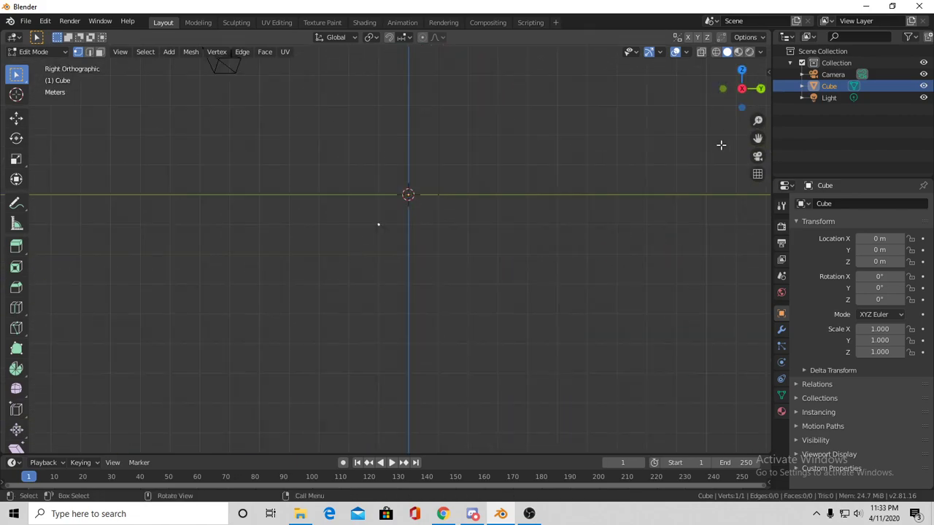
mouse_move(409, 135)
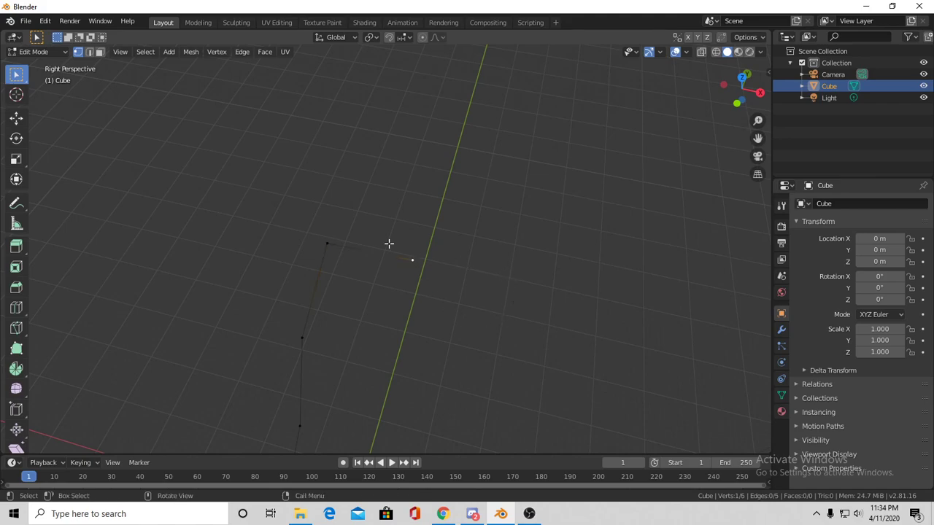
mouse_move(455, 227)
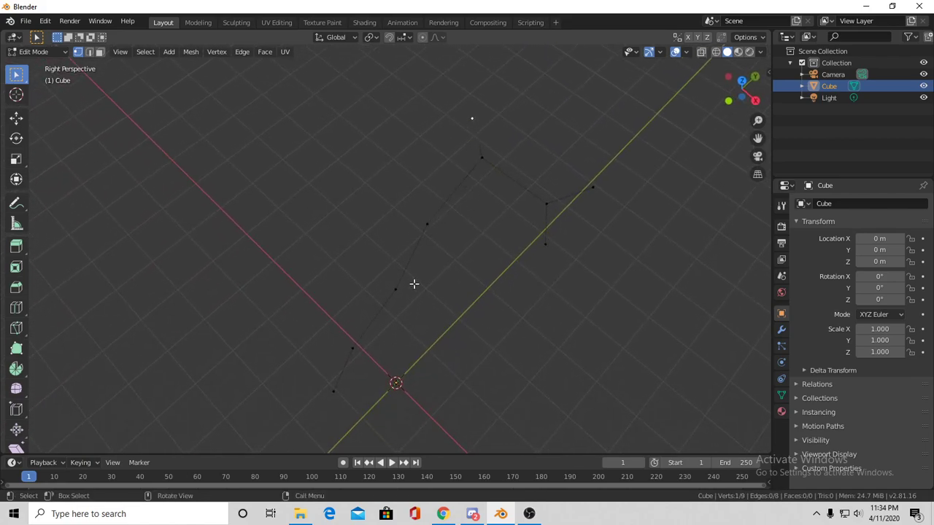
mouse_move(428, 214)
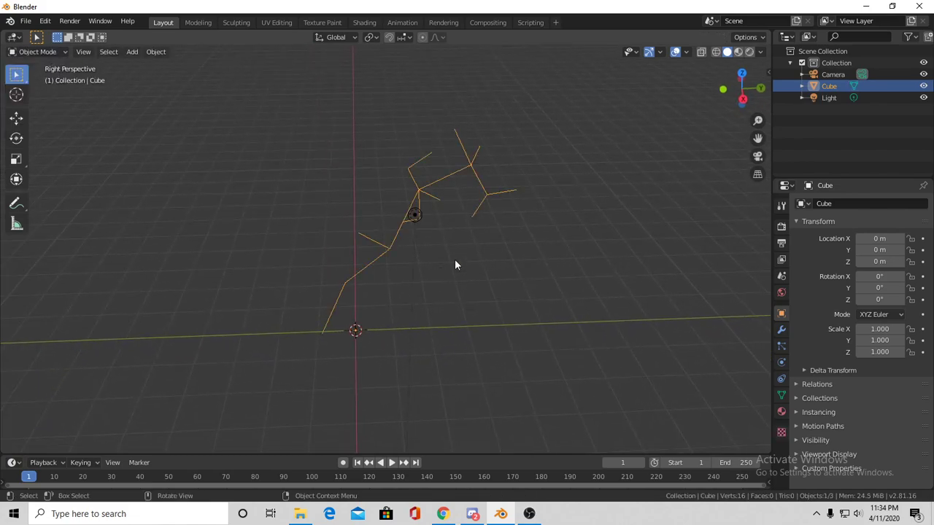
- Add a Skin modifier, switch to Edit Mode, and add subdivision smoothing to the branches
click(816, 204)
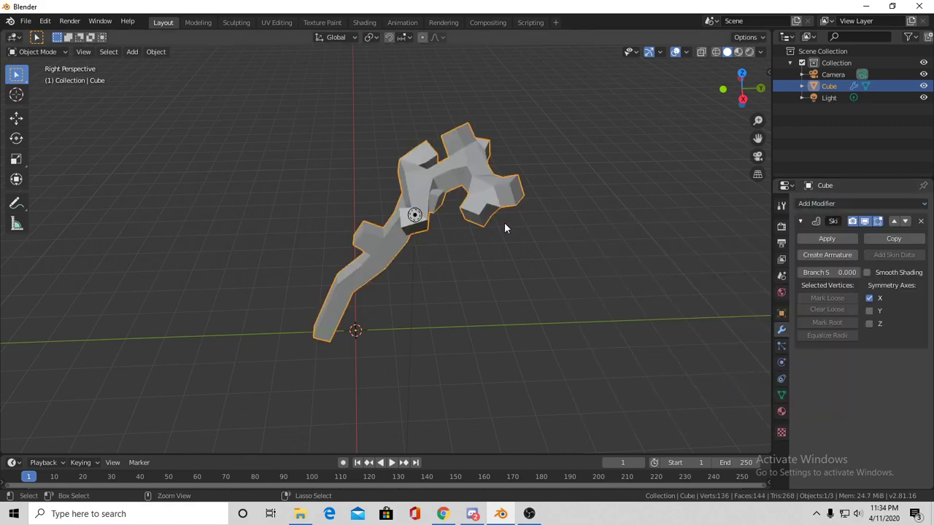
click(37, 51)
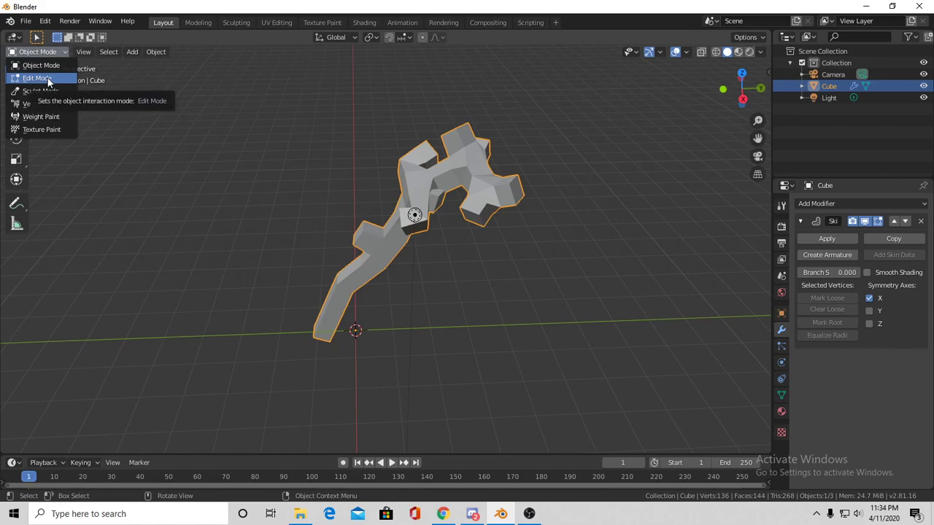
click(37, 78)
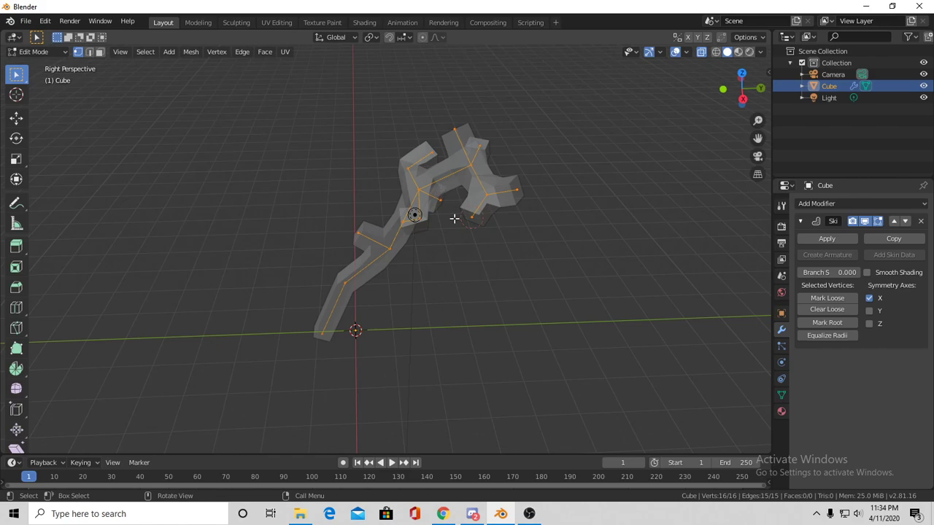
key(s)
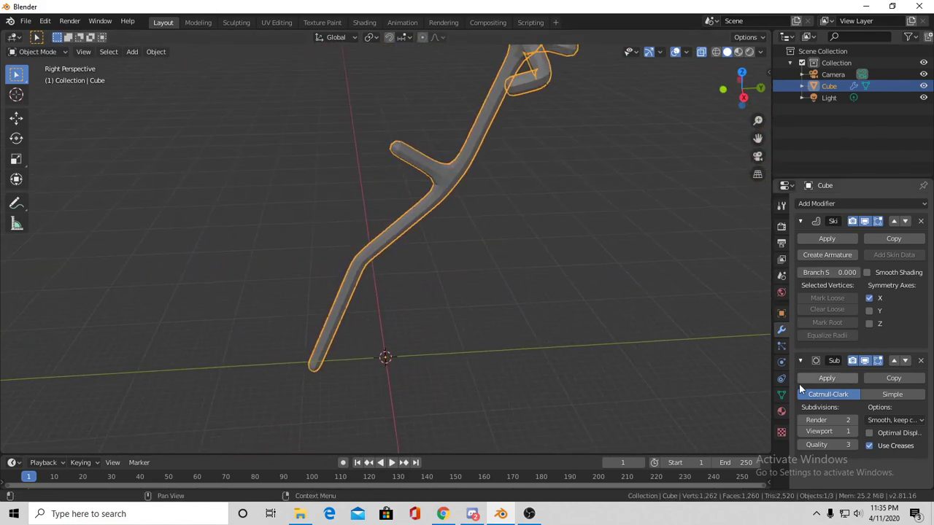
- In Edit Mode, rotate selected vertices and thicken the trunk at its base
key(Tab)
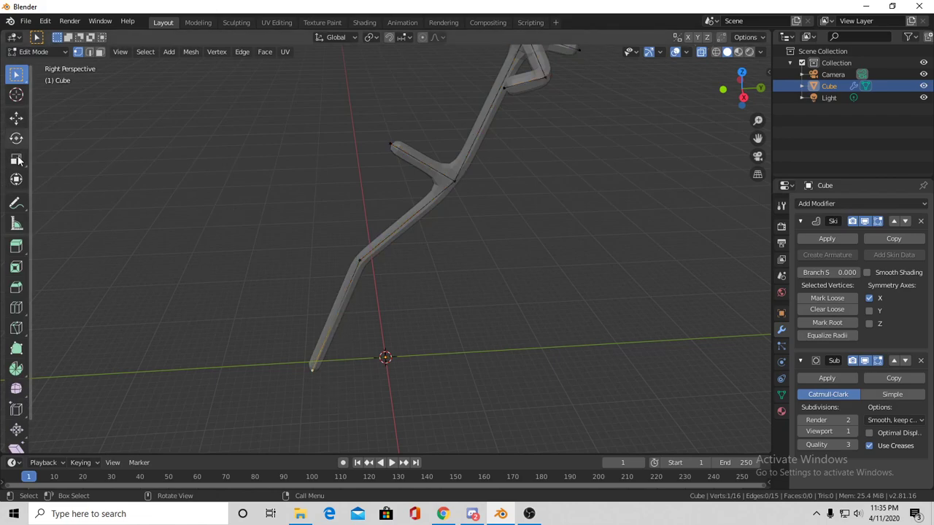
click(16, 138)
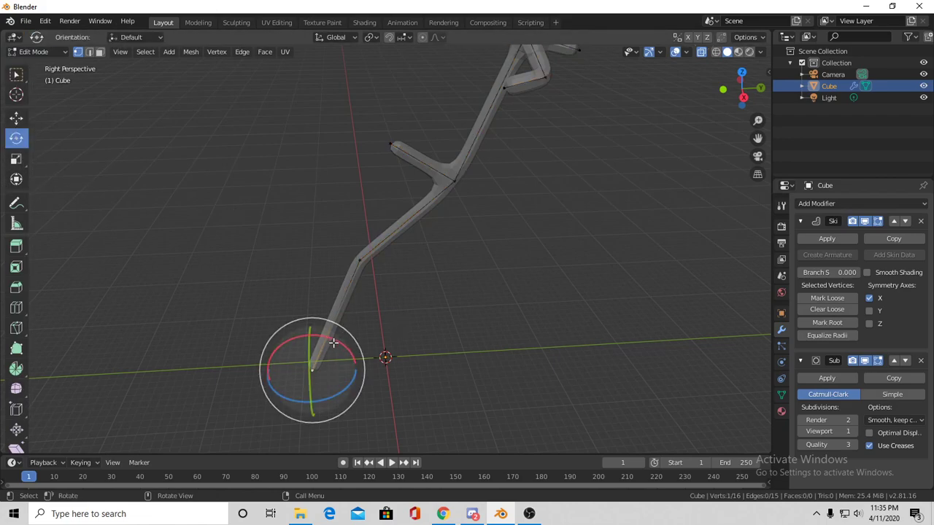
drag(333, 343, 333, 338)
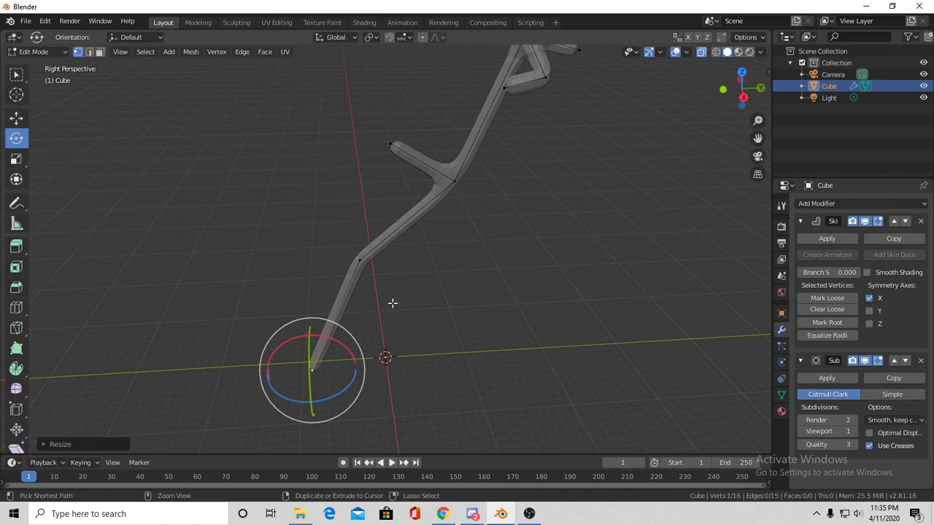
key(s)
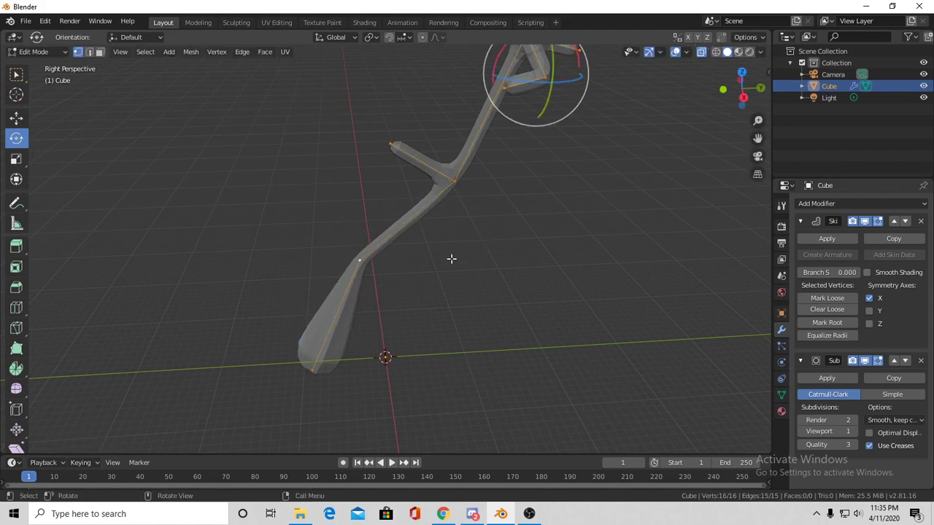
- Rotate the upper branches, thicken the side-branch joint, and move a branch tip
key(shift+`)
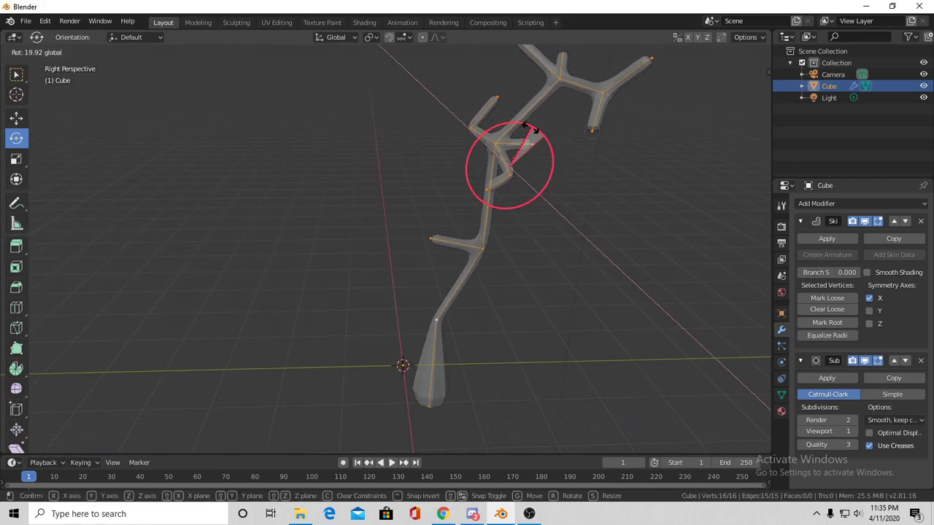
key(Tab)
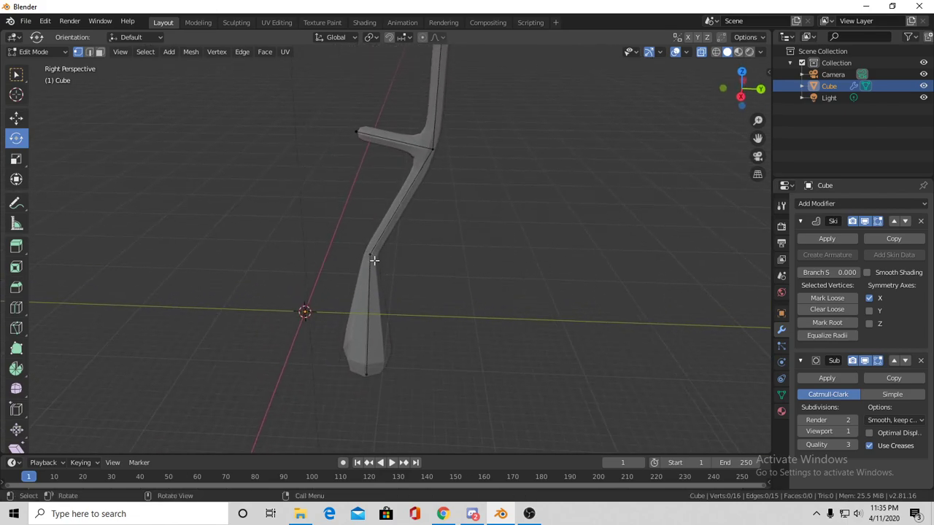
key(s)
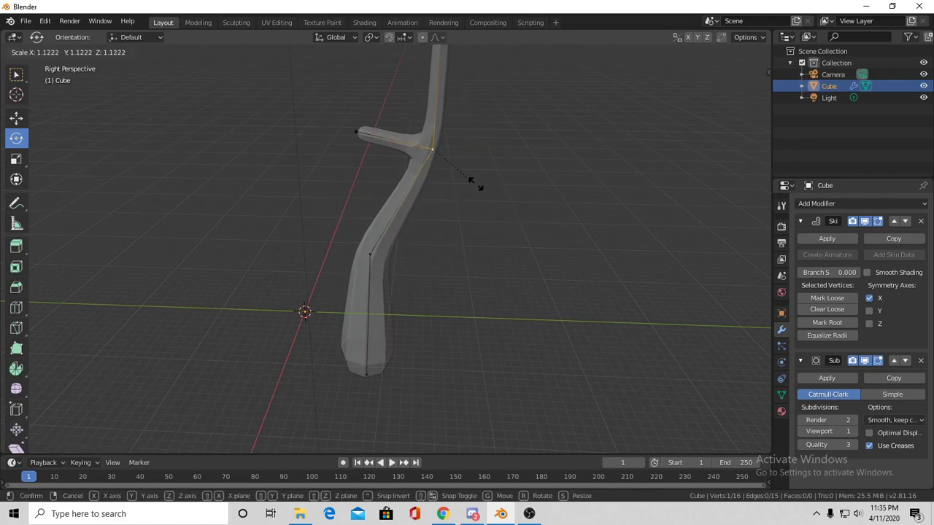
key(Tab)
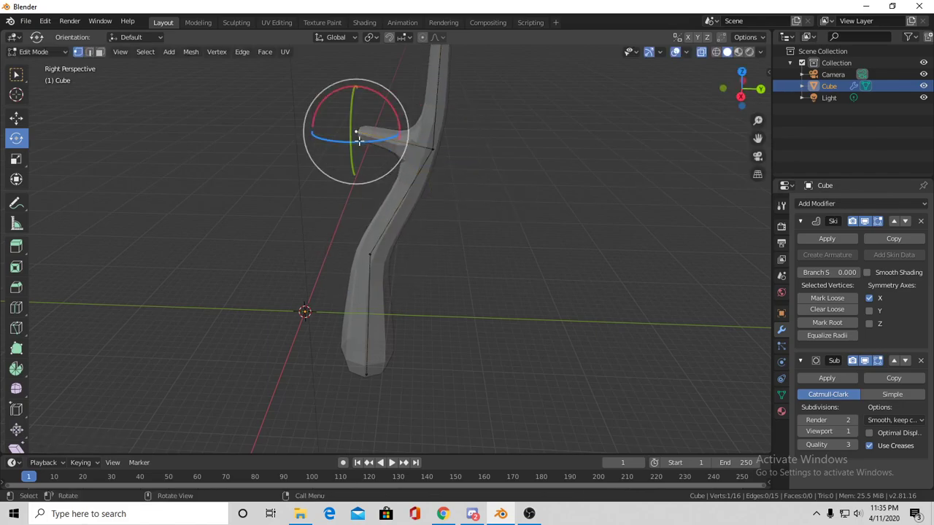
drag(358, 141, 343, 129)
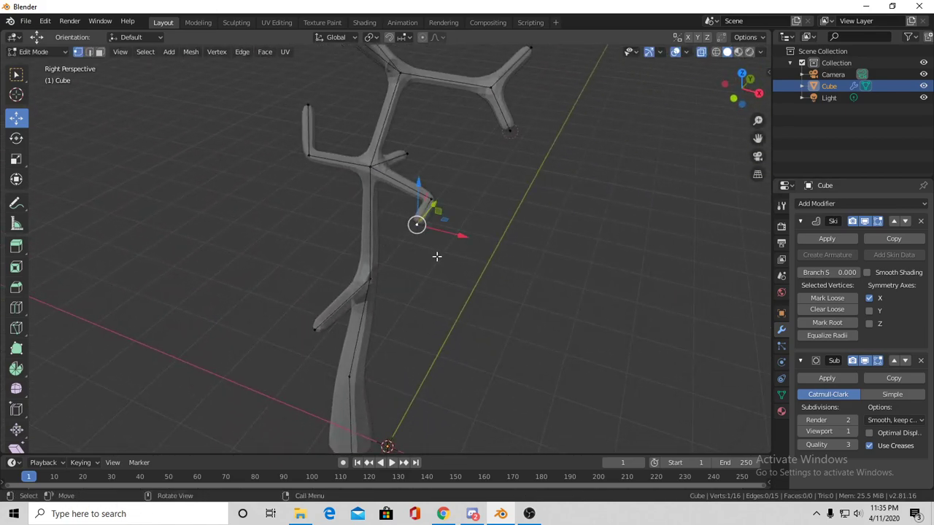
drag(417, 225, 443, 250)
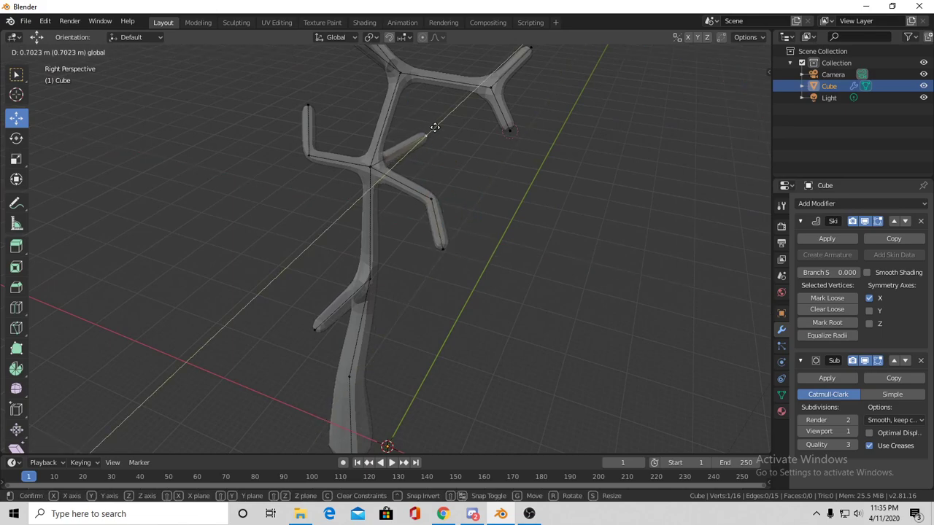
drag(434, 127, 306, 75)
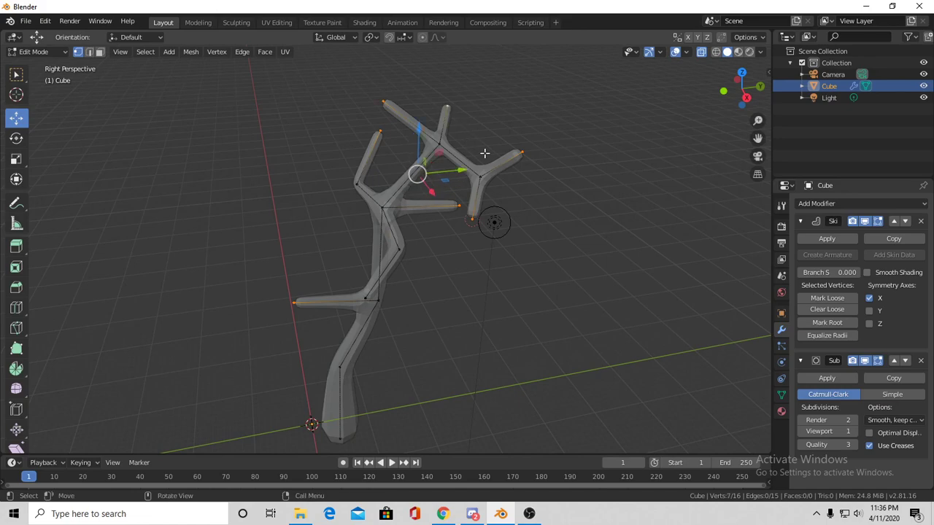
- Add a Decimate modifier with ratio about 0.71 and apply it, leaving ~952 faces
key(s)
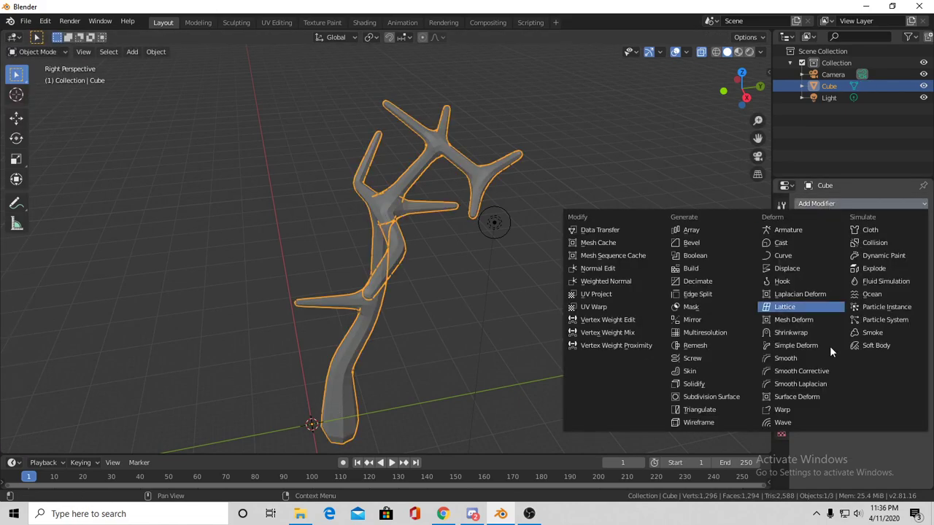
click(697, 281)
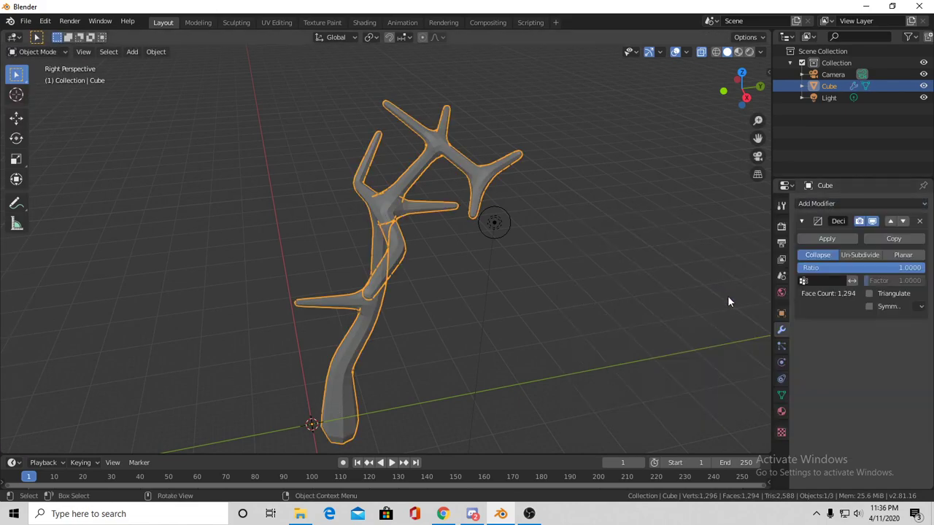
drag(905, 268, 832, 268)
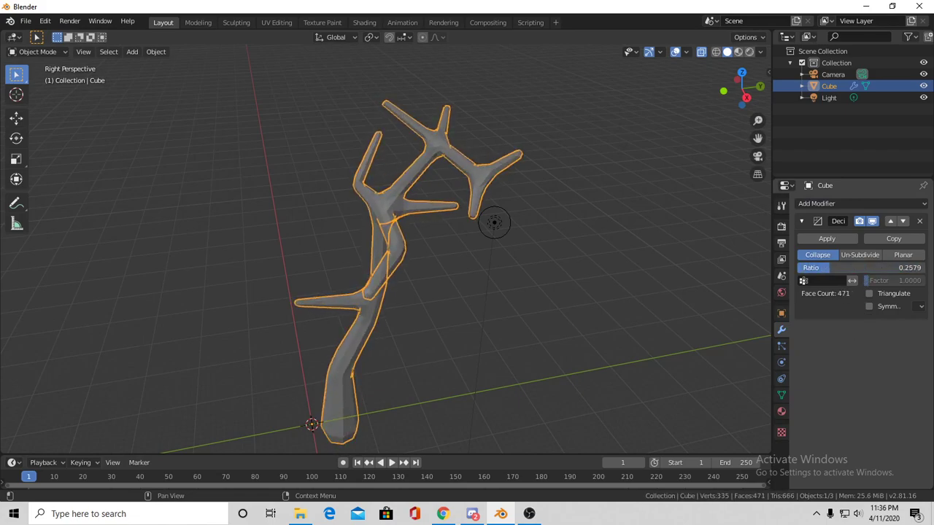
drag(839, 267, 861, 267)
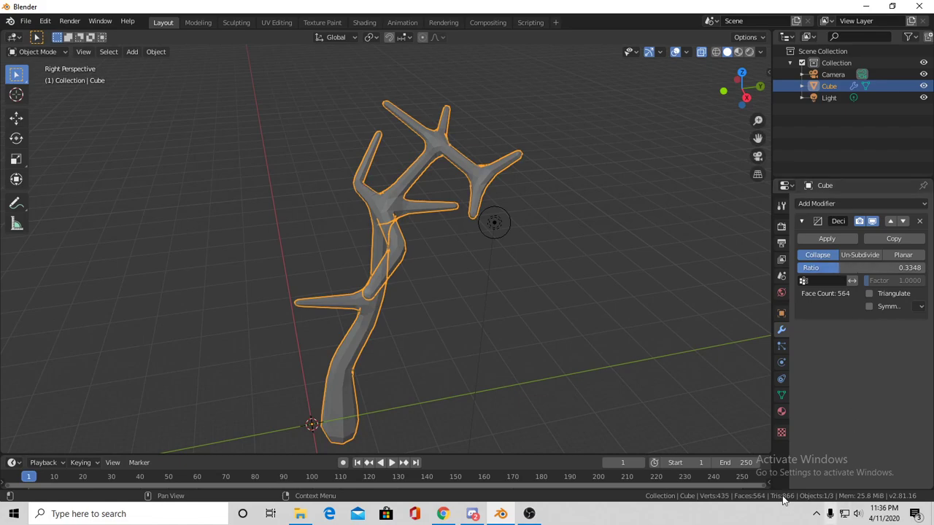
drag(839, 268, 883, 268)
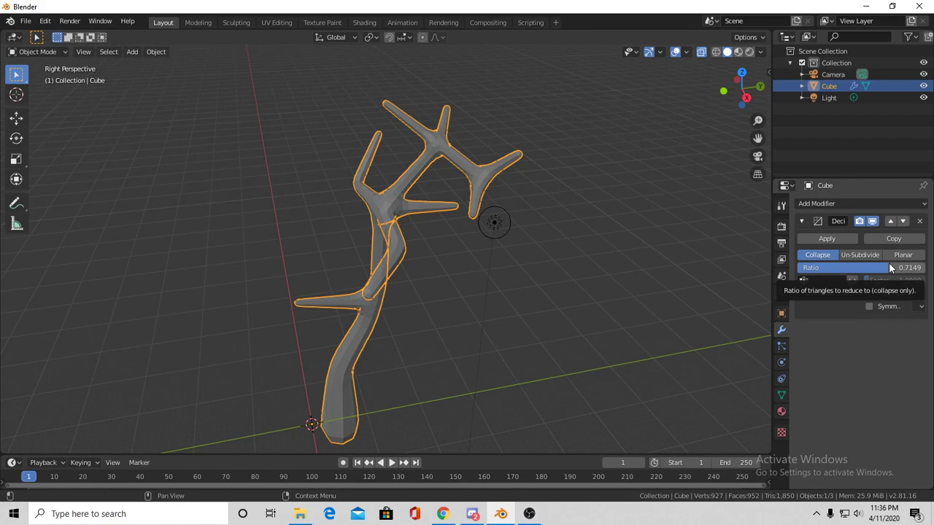
click(919, 220)
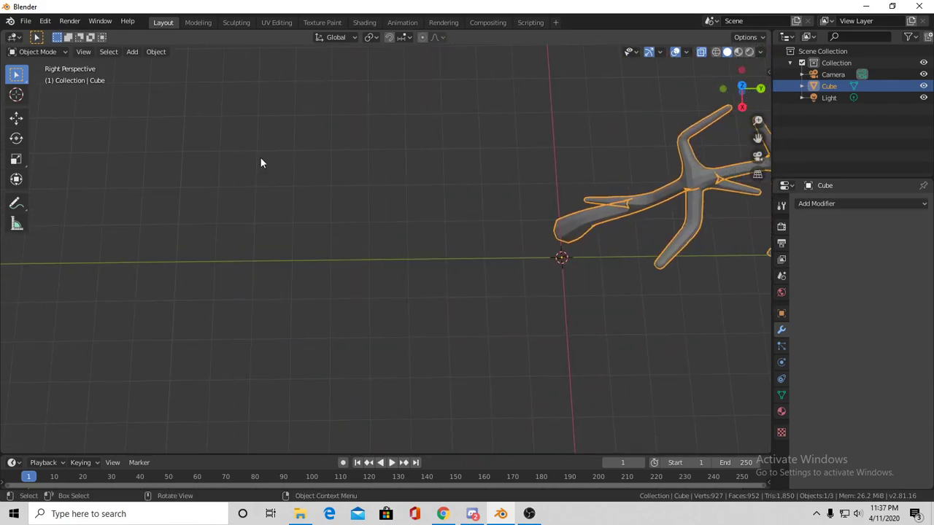
- Browse the Add menu, then open Preferences from the Edit menu
click(132, 52)
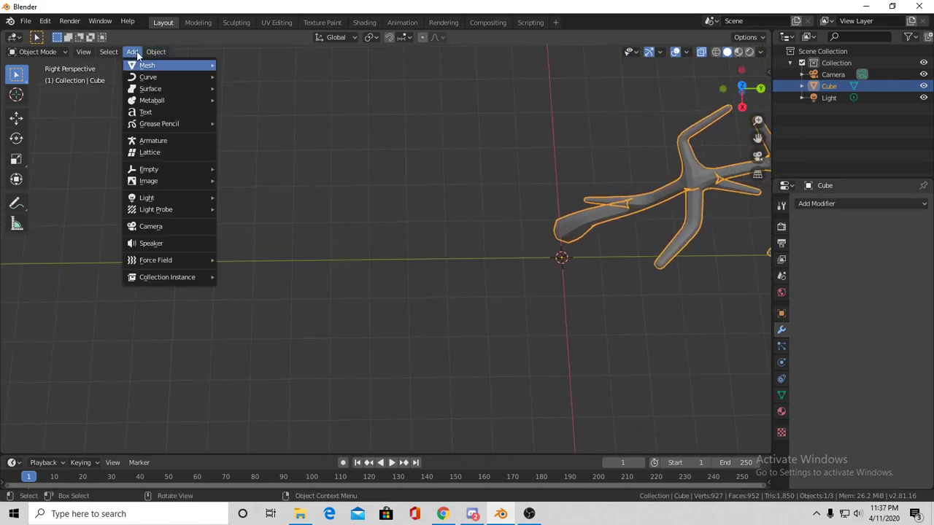
click(238, 260)
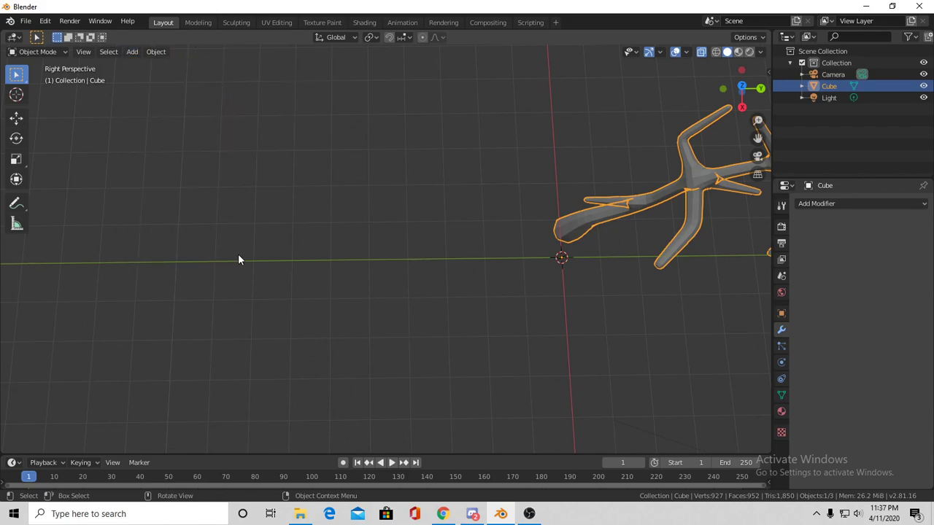
click(132, 52)
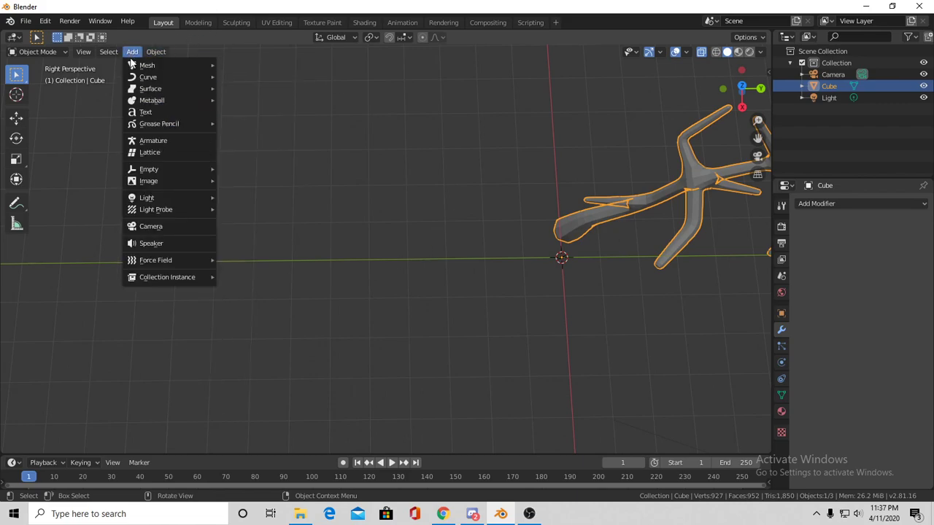
click(45, 20)
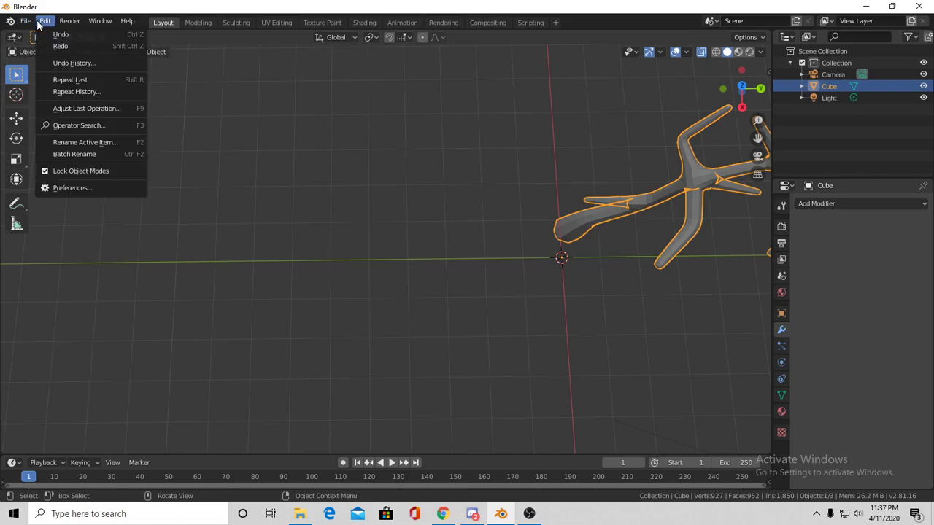
click(71, 188)
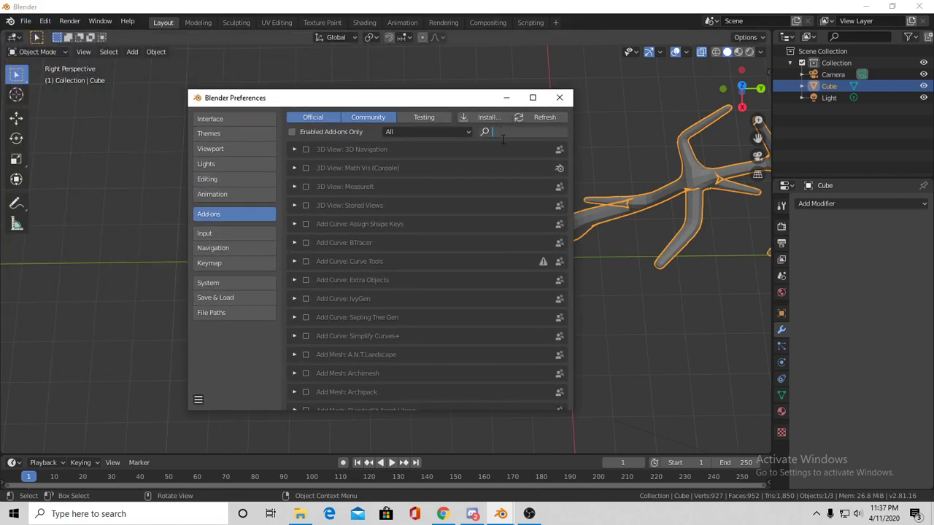
- Search add-ons for 'image', enable Import Images as Planes, and close Preferences
text(image)
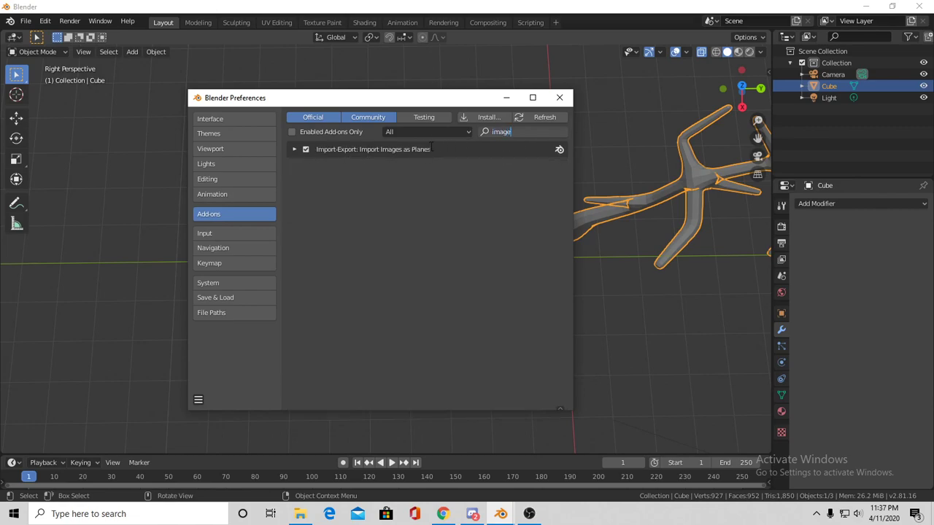
click(294, 148)
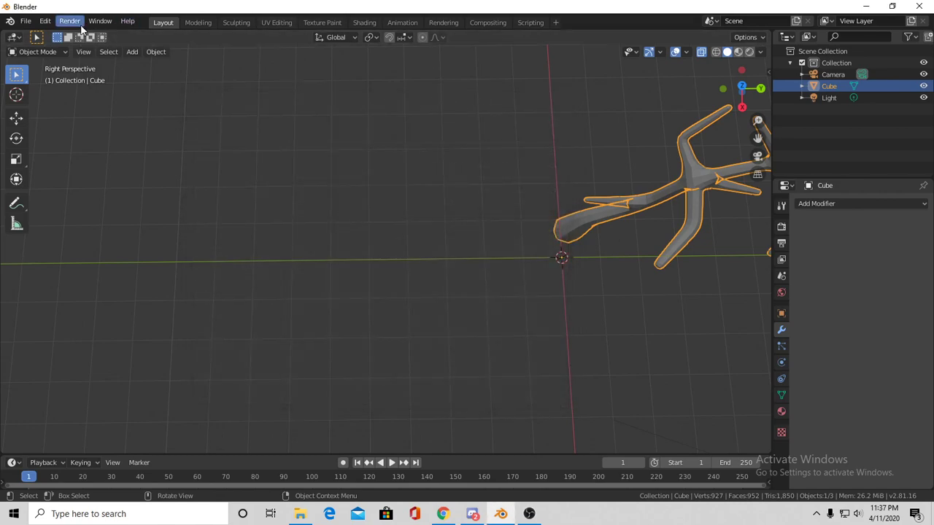
- Import Tree Branch.png from Downloads as a textured image plane
click(132, 51)
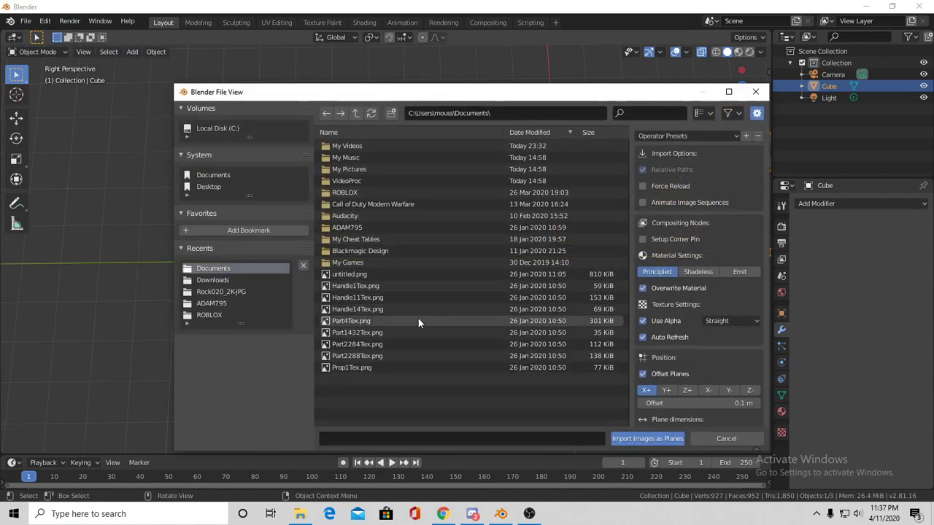
click(212, 279)
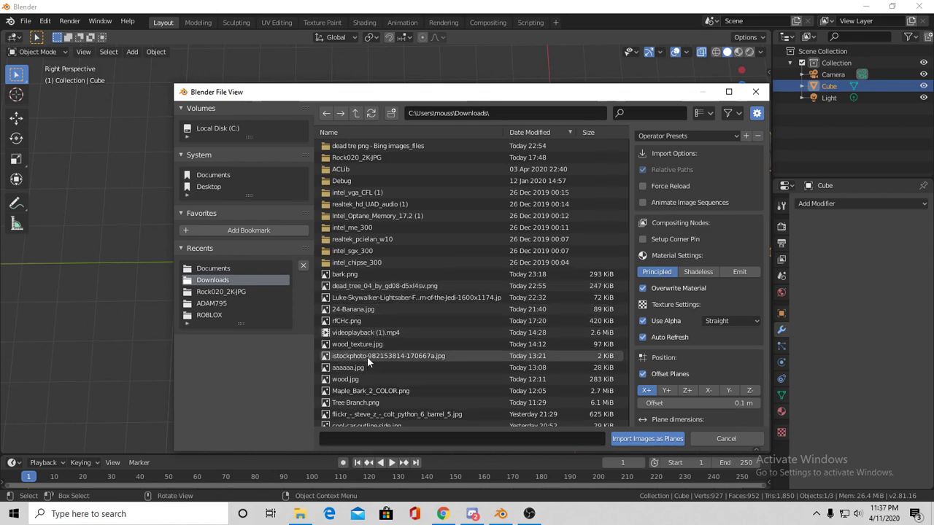
click(356, 402)
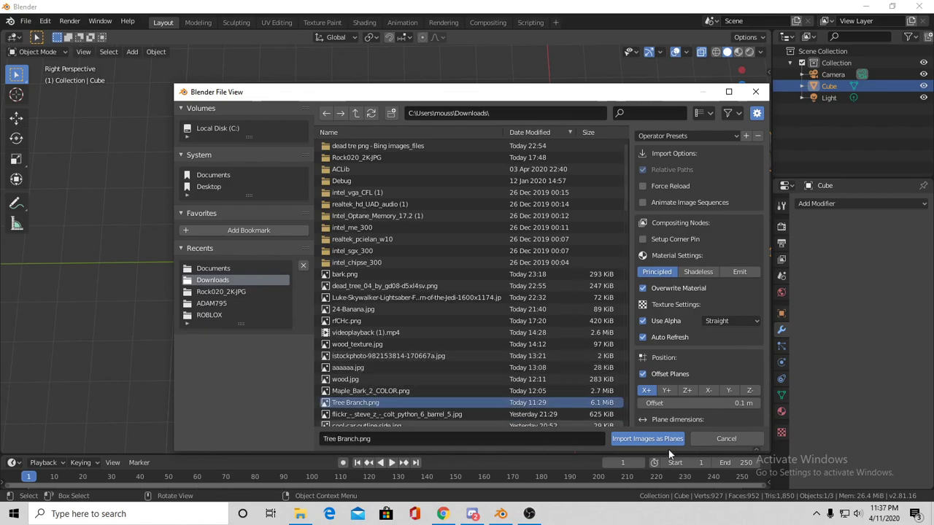
click(647, 438)
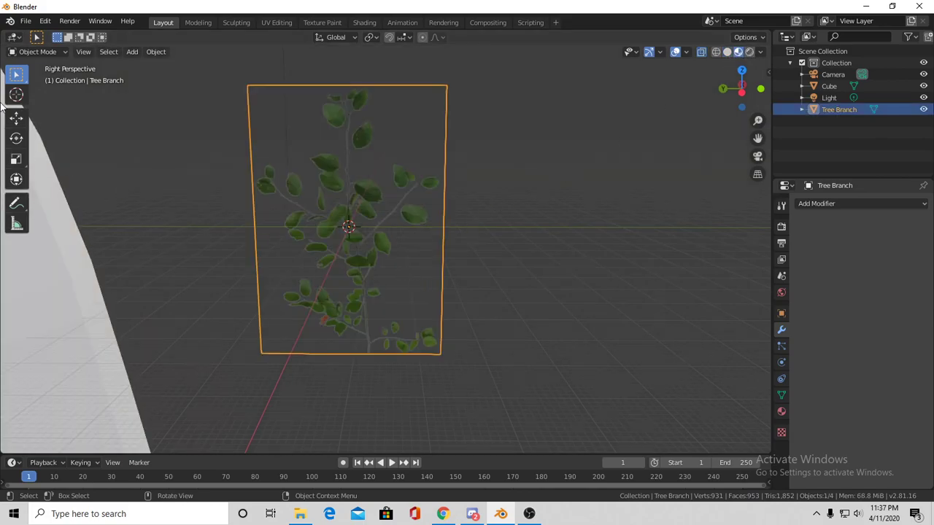
- Set the Tree Branch plane's X rotation to 180° in Object Properties
click(782, 313)
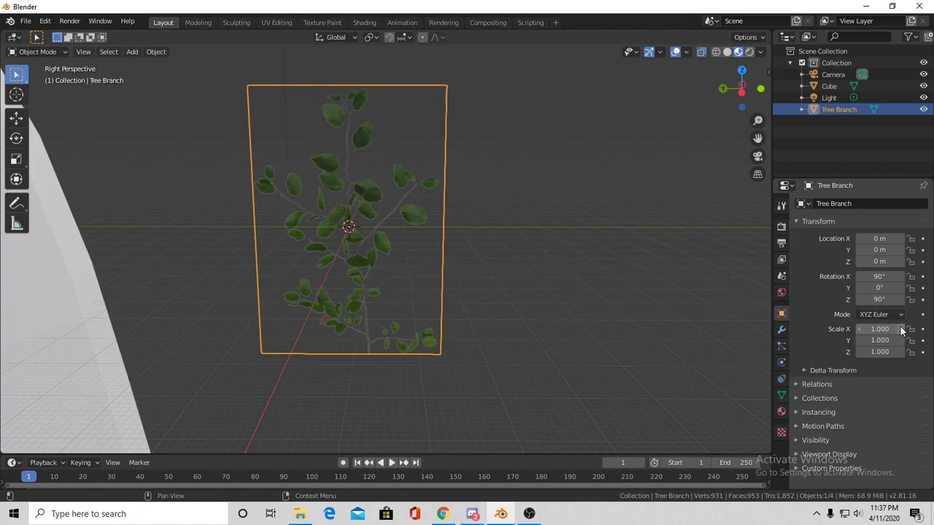
drag(879, 288, 894, 288)
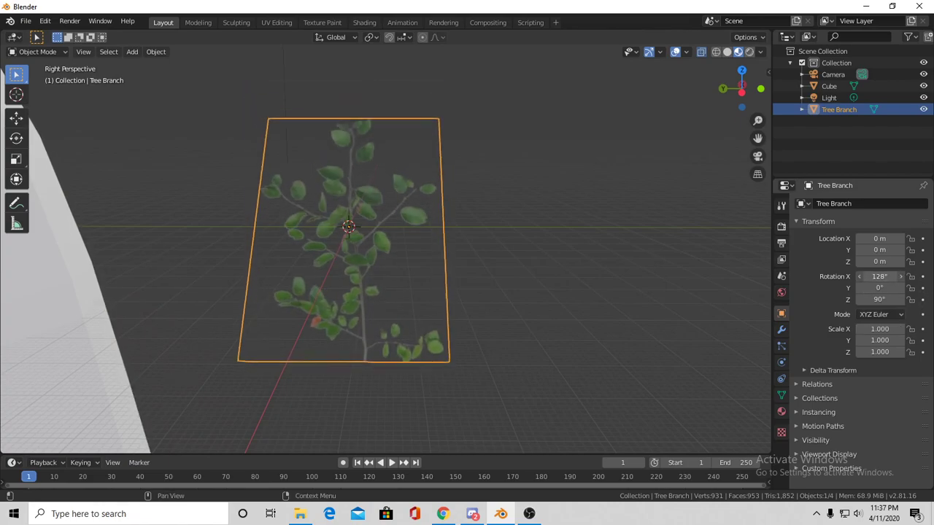
text(180)
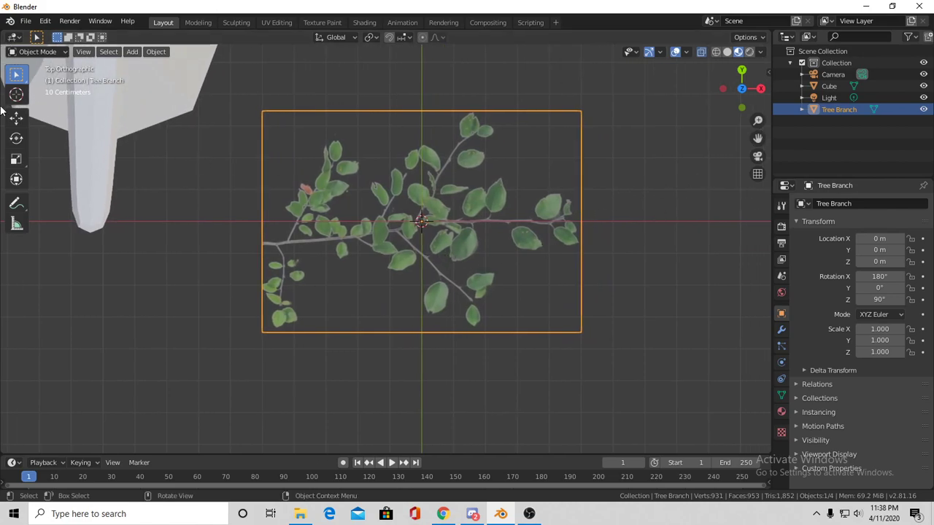
- Add vertical loop cuts across the leaf plane in Edit Mode, then return to Object Mode
key(Tab)
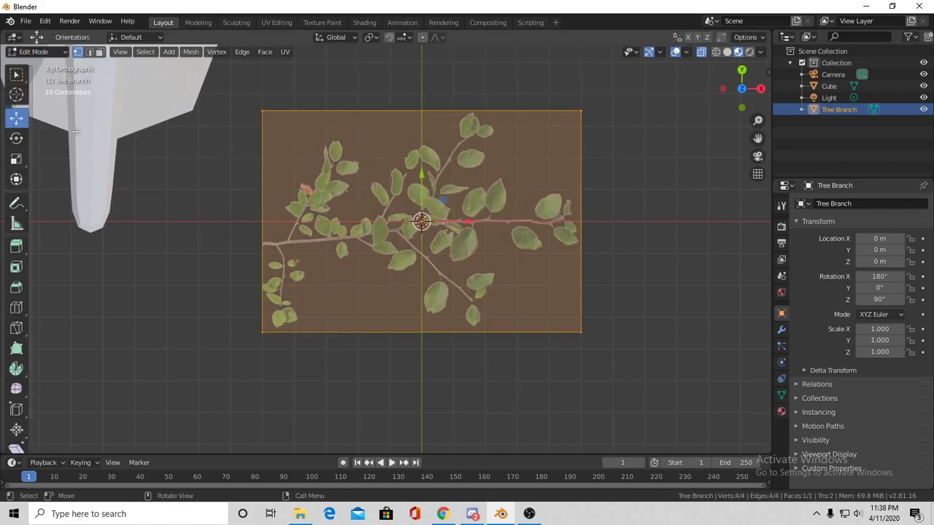
click(16, 308)
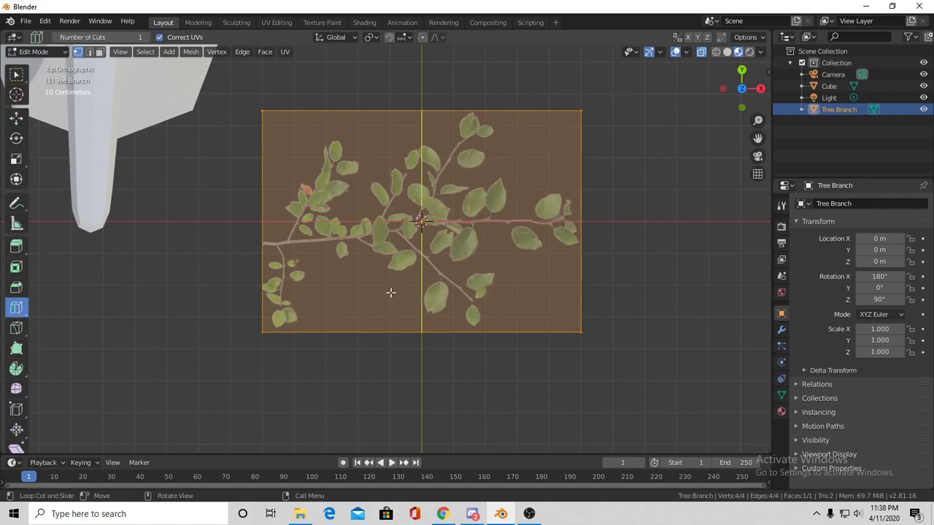
click(391, 293)
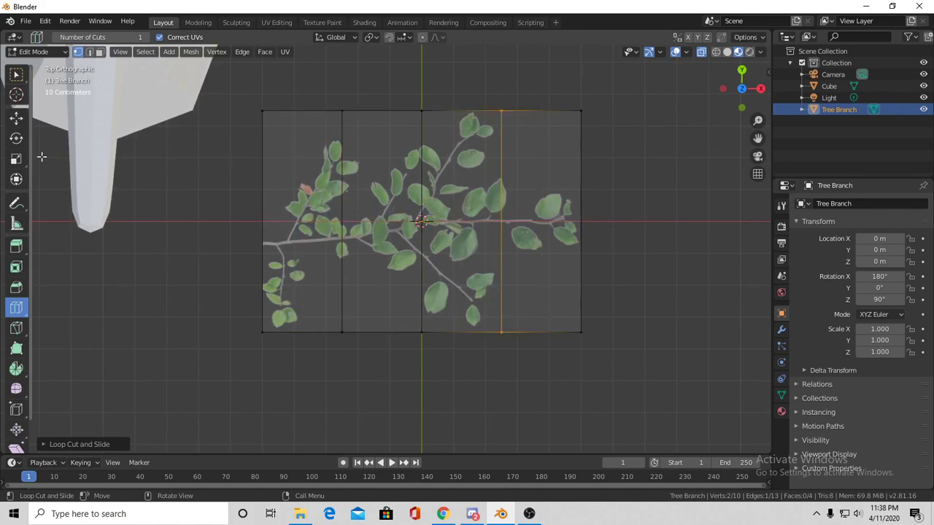
click(40, 52)
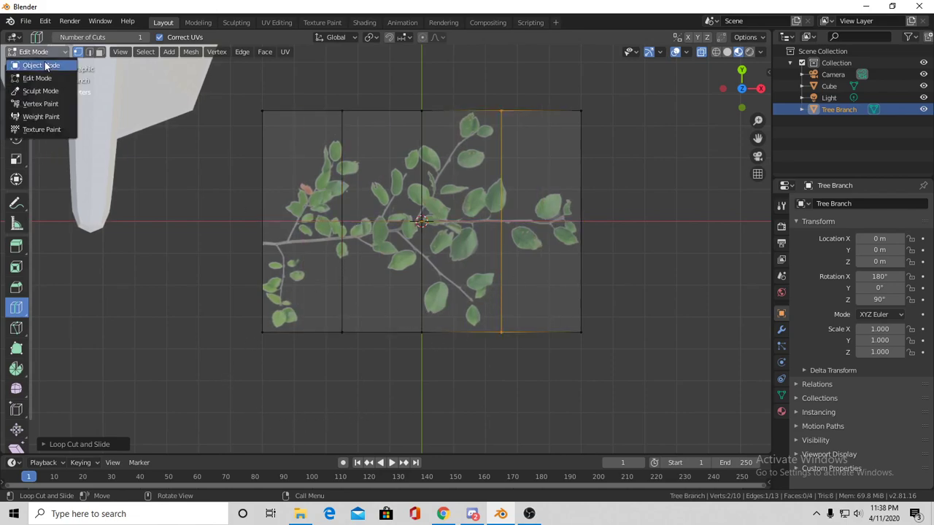
click(35, 65)
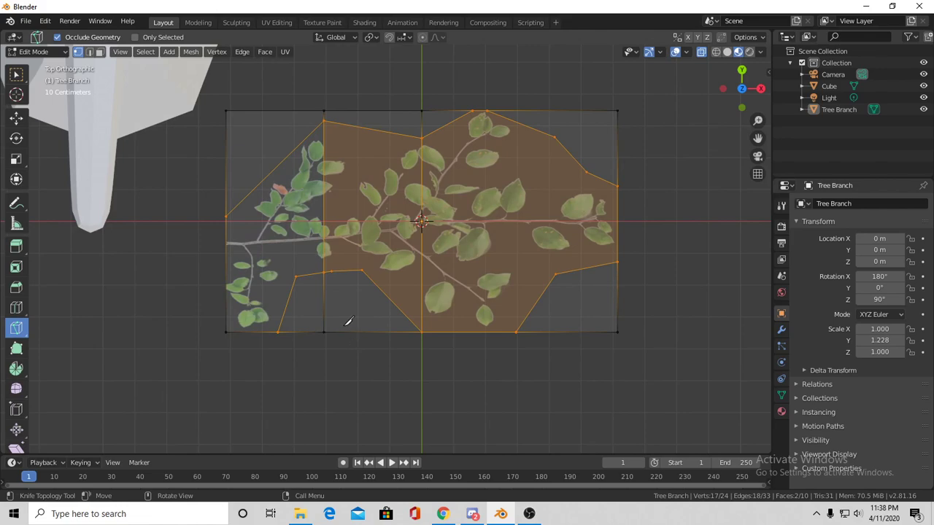
mouse_move(87, 234)
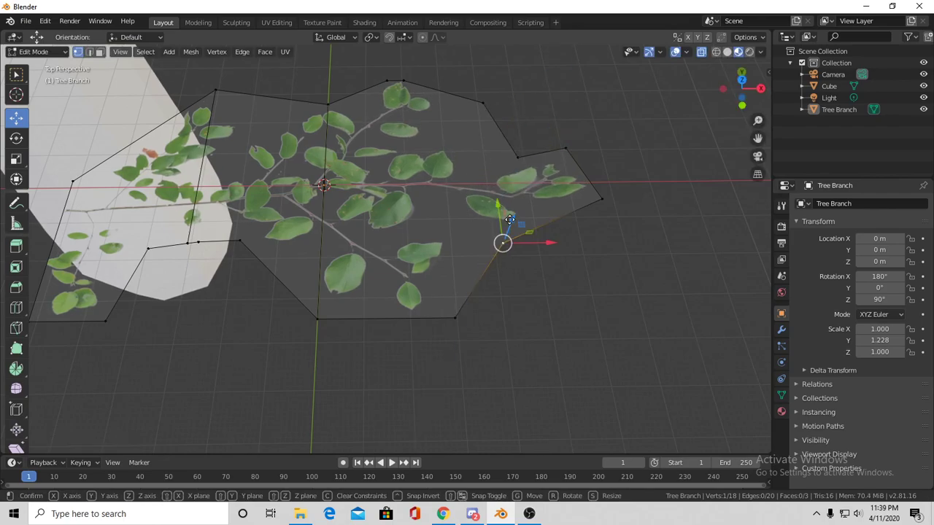
- Drag three outline vertices of the Tree Branch plane to reshape it around the leaves
drag(502, 243, 316, 347)
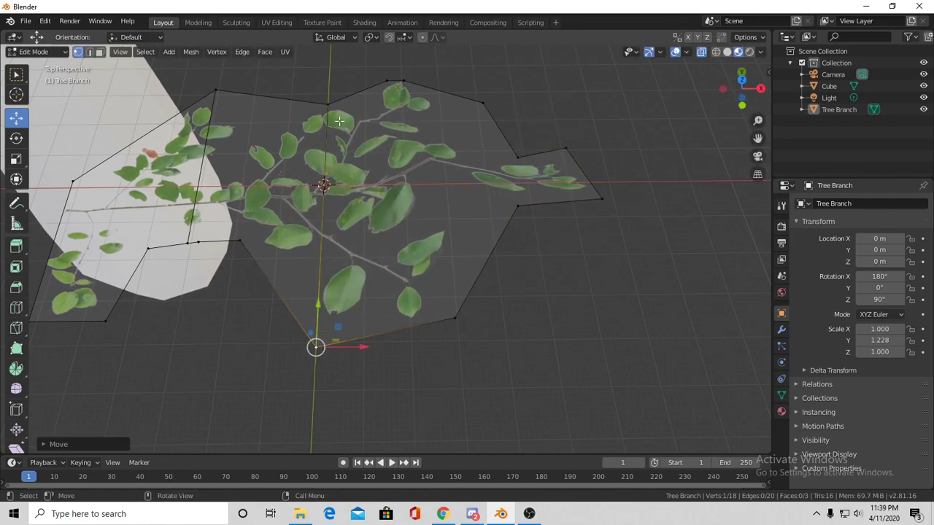
drag(316, 346, 333, 105)
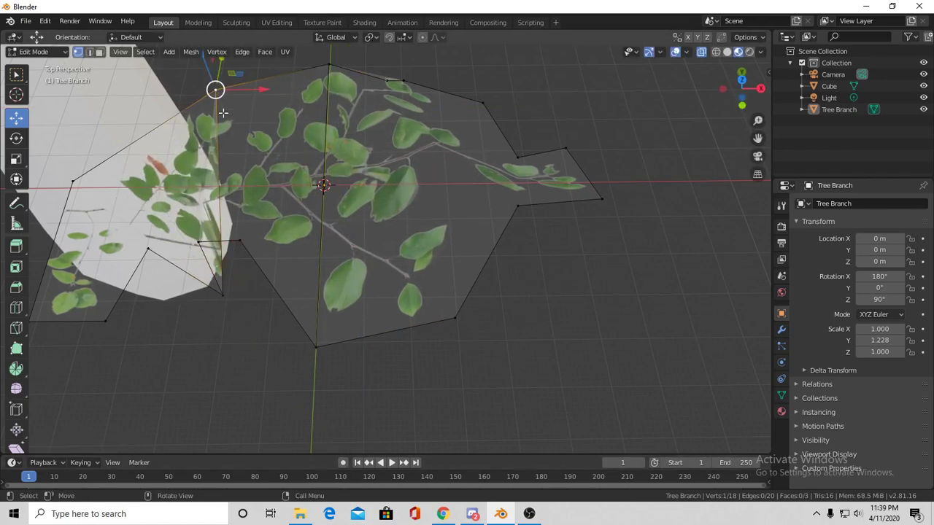
drag(215, 90, 230, 128)
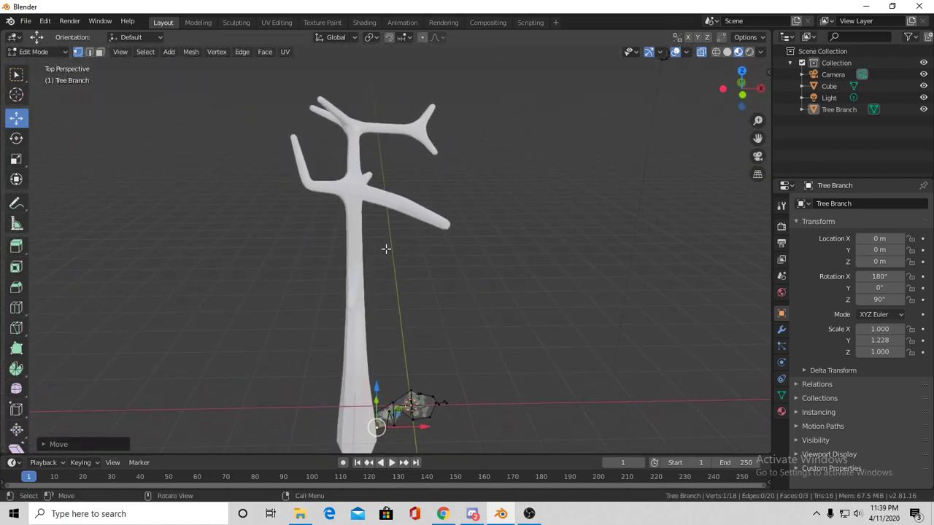
- Assign the trunk's upper branch vertices to the vertex group Group in Edit Mode
key(Tab)
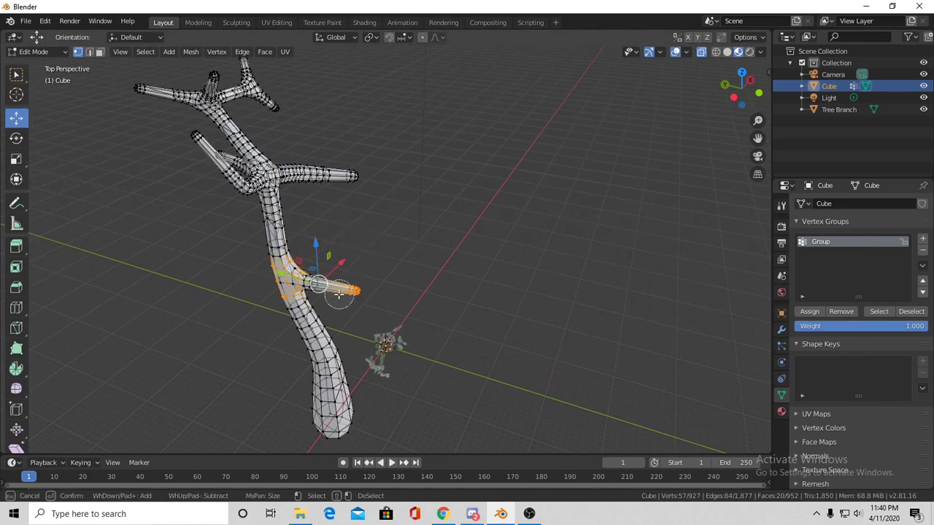
right_click(340, 292)
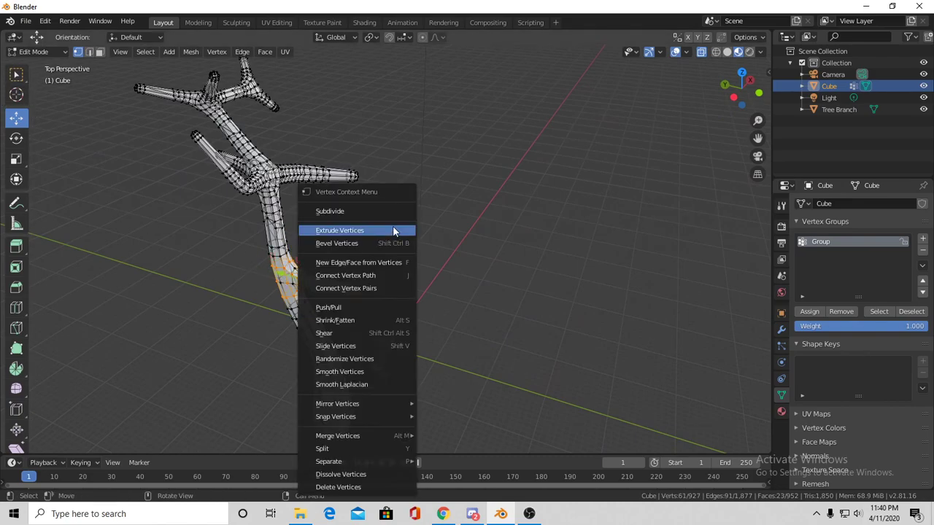
click(339, 230)
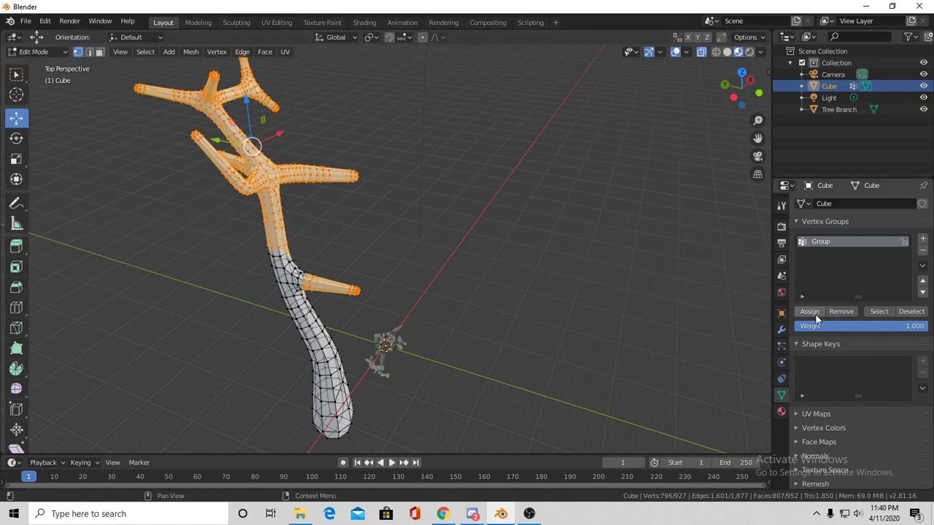
key(Tab)
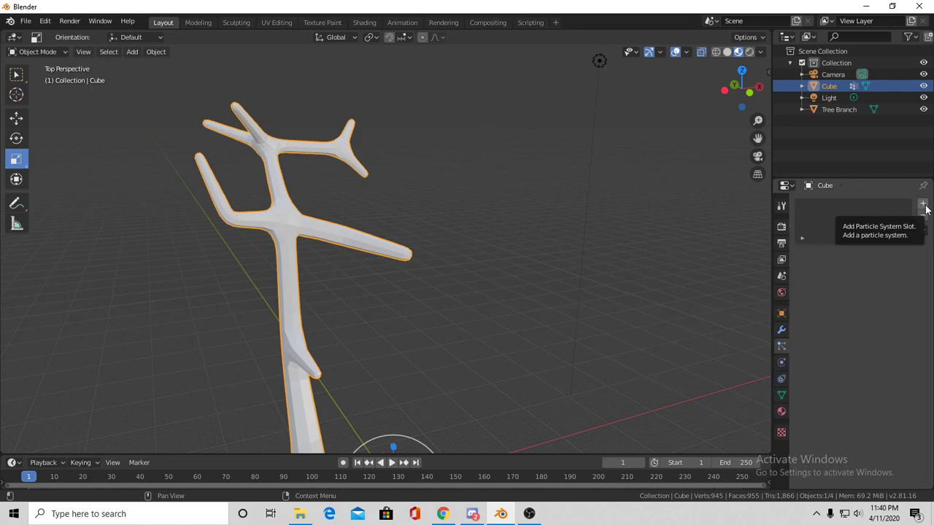
- Add a Hair particle system with Advanced enabled and Number set to 10
click(923, 204)
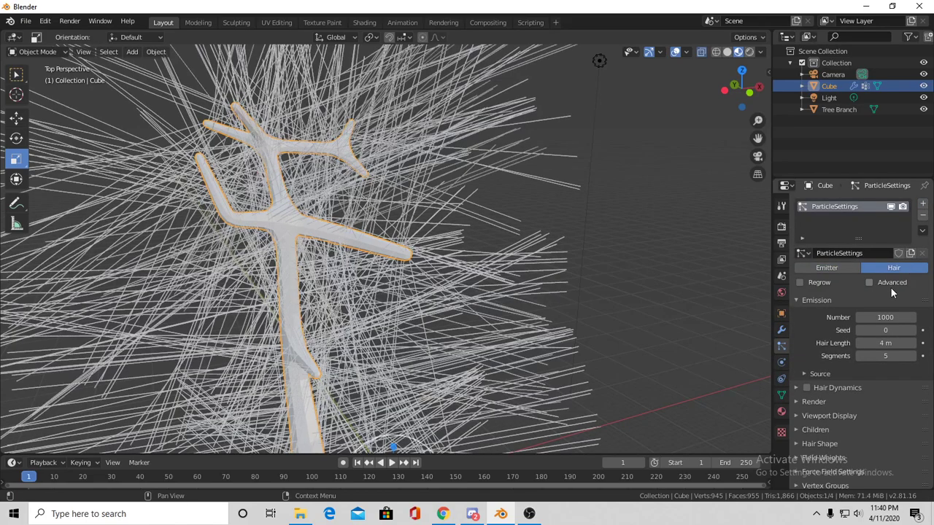
click(869, 283)
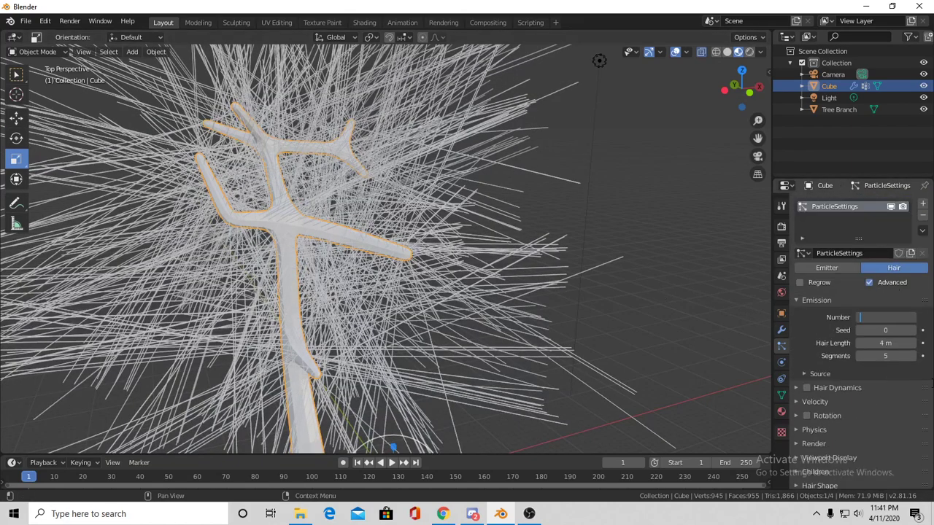
text(10)
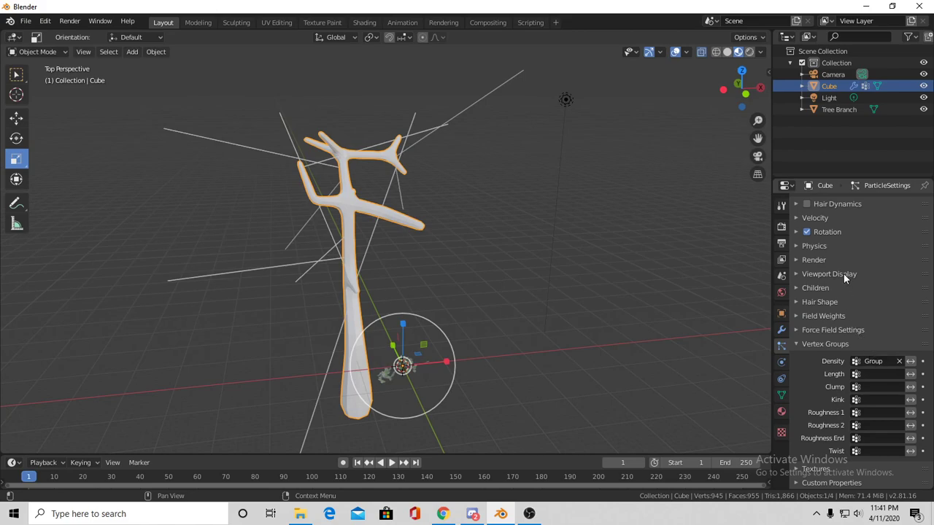
click(883, 300)
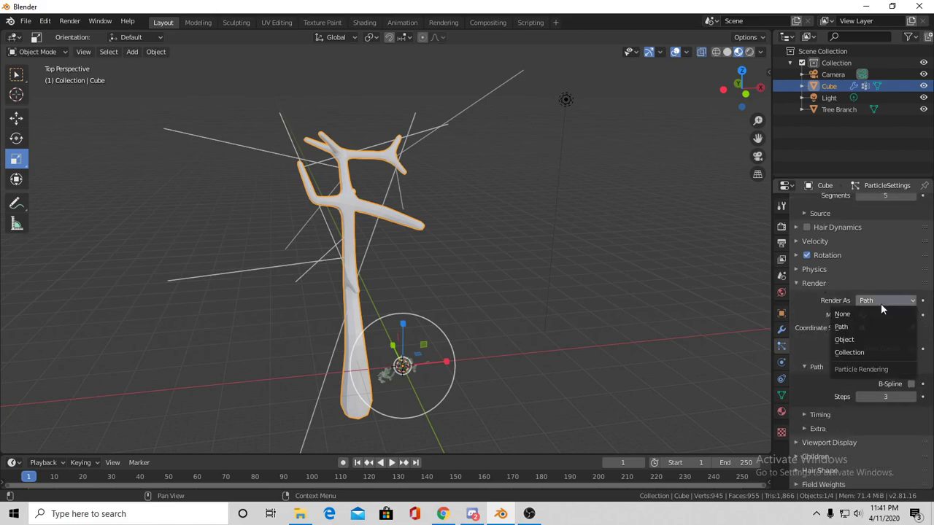
- Render particles as the Tree Branch object at scale 0.46 with Global X rotation
click(844, 339)
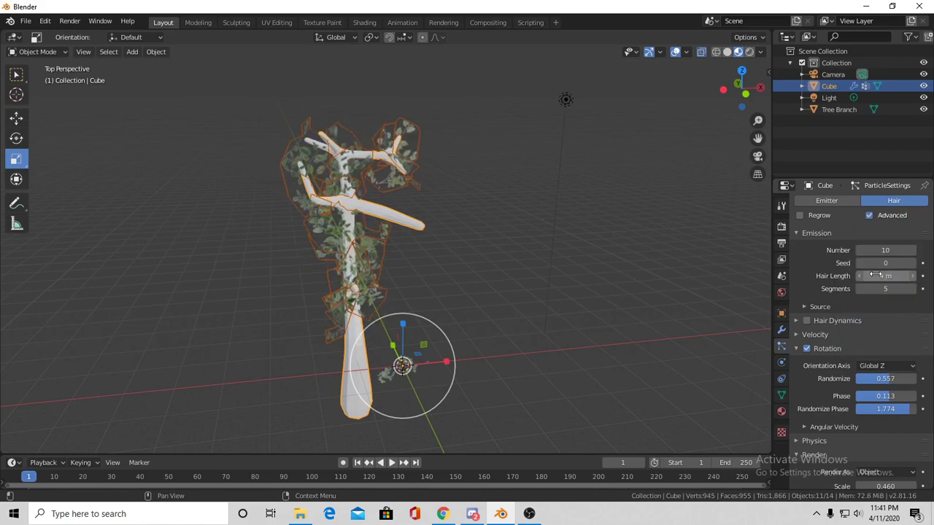
drag(885, 276, 885, 276)
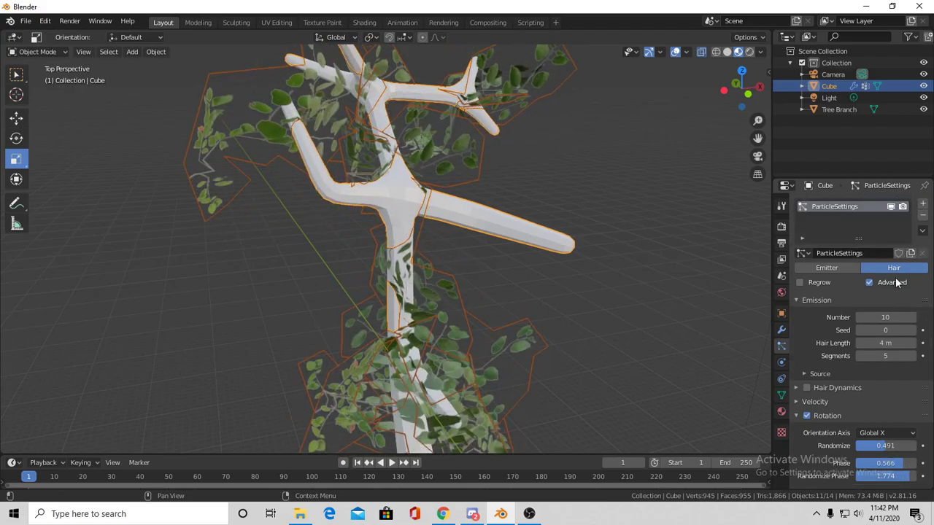
- Raise the particle emission number to 300
click(885, 317)
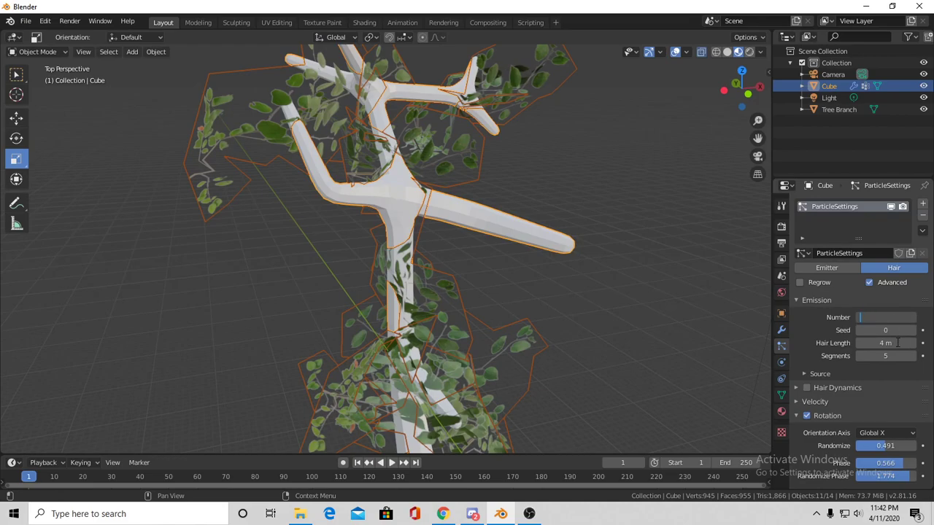
text(300)
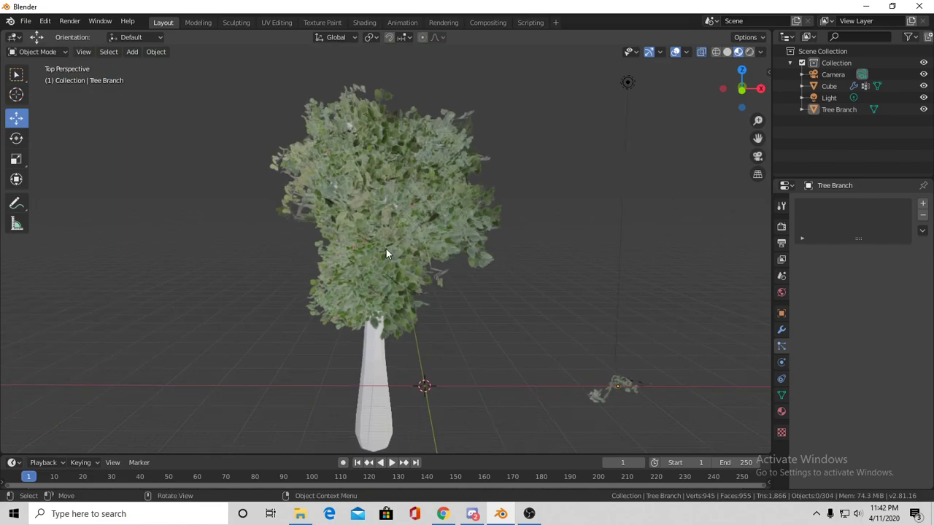
mouse_move(473, 400)
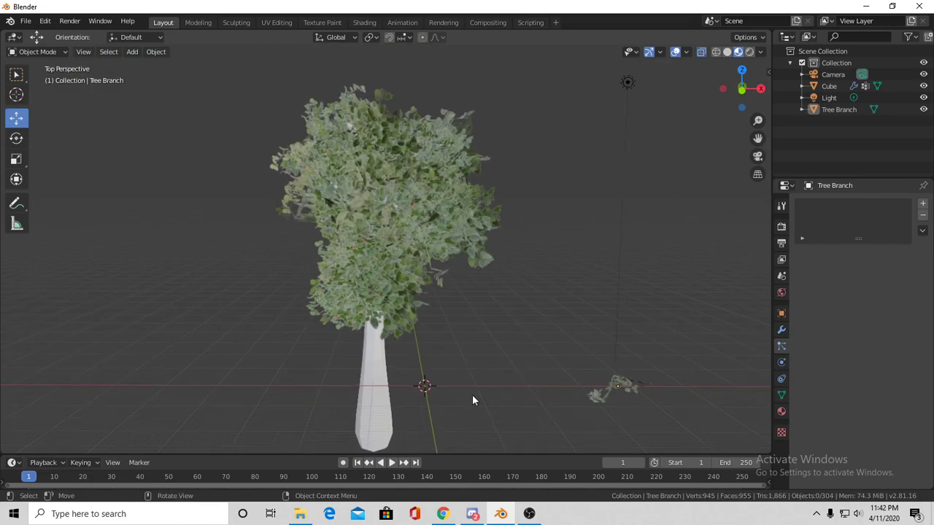